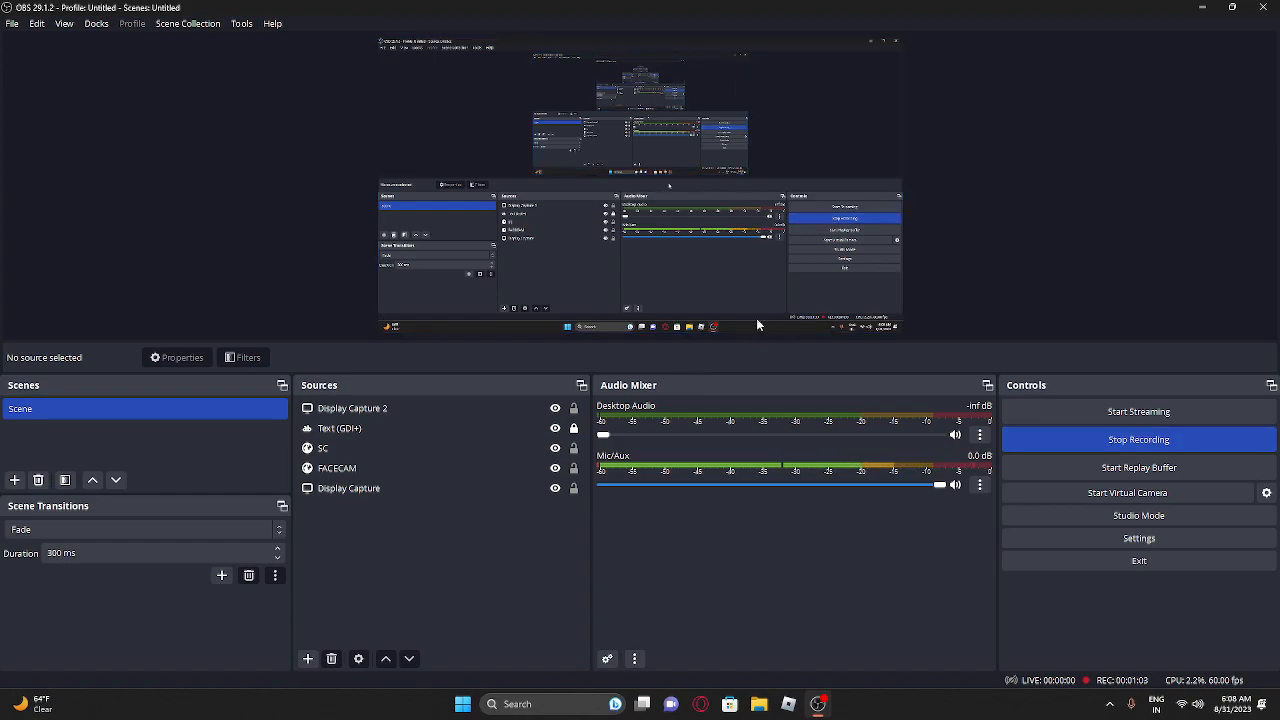
- Select the Text (GDI+) source, clear 'LET GET TO 30 SUBS', and begin typing 'get 30 su'
{"action": "left_click", "coordinate": [360, 428]}
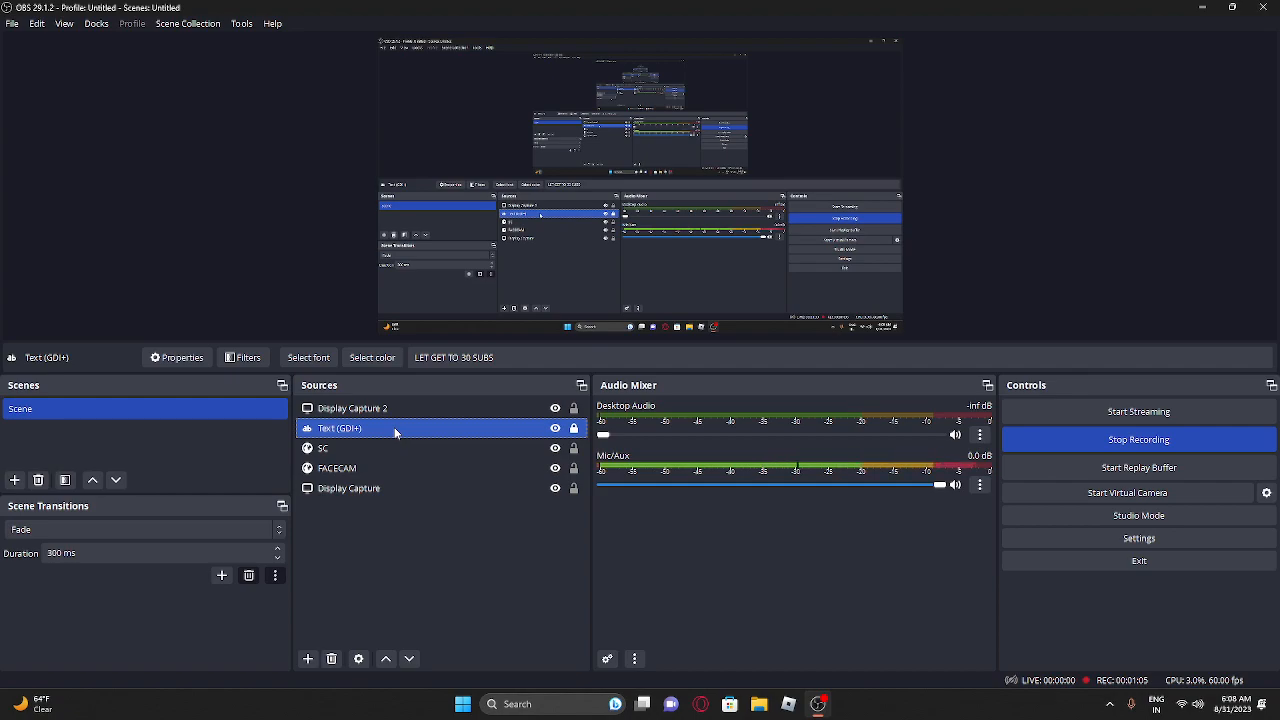
{"action": "mouse_move", "coordinate": [418, 428]}
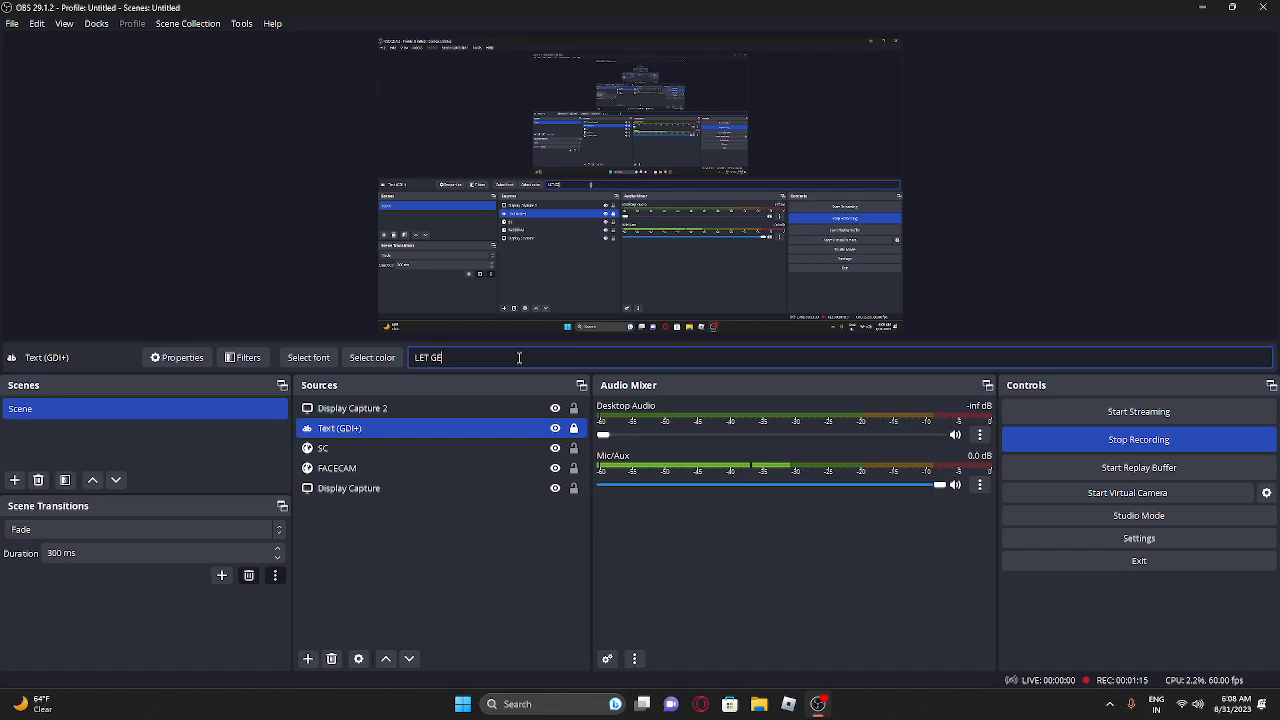
{"action": "key", "text": "ctrl+a"}
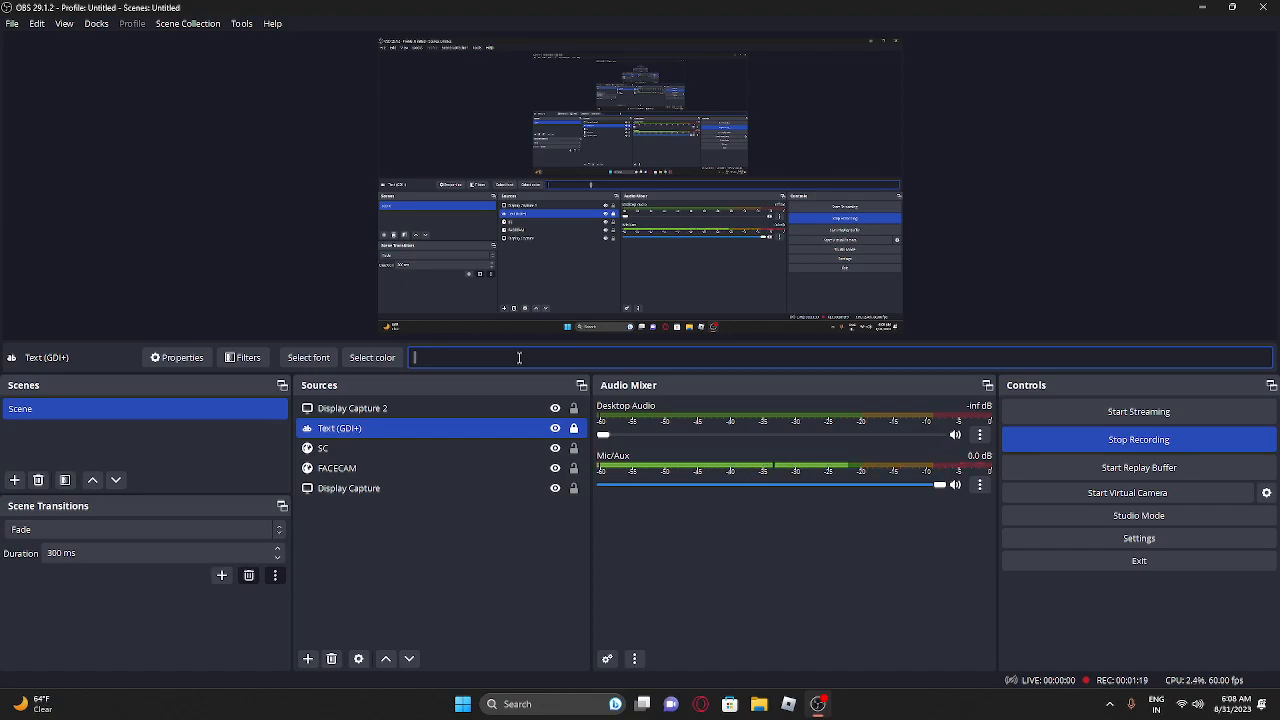
{"action": "type", "text": "get me to"}
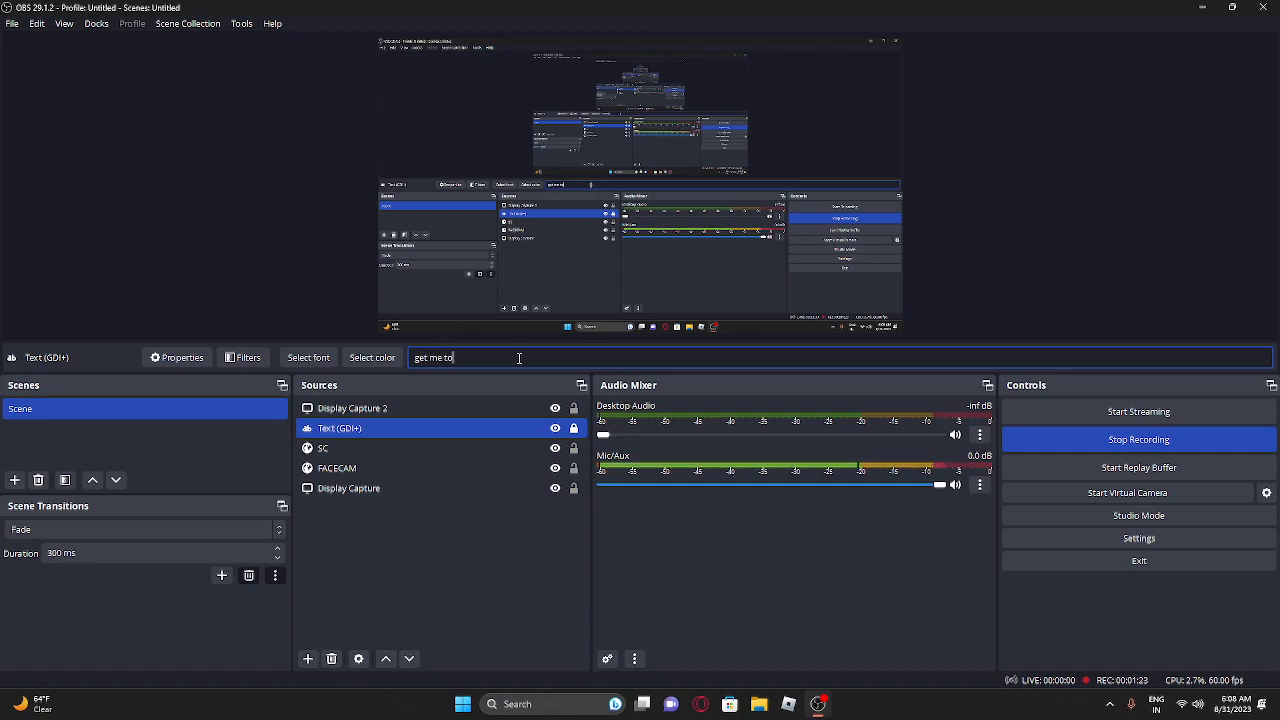
{"action": "type", "text": "3"}
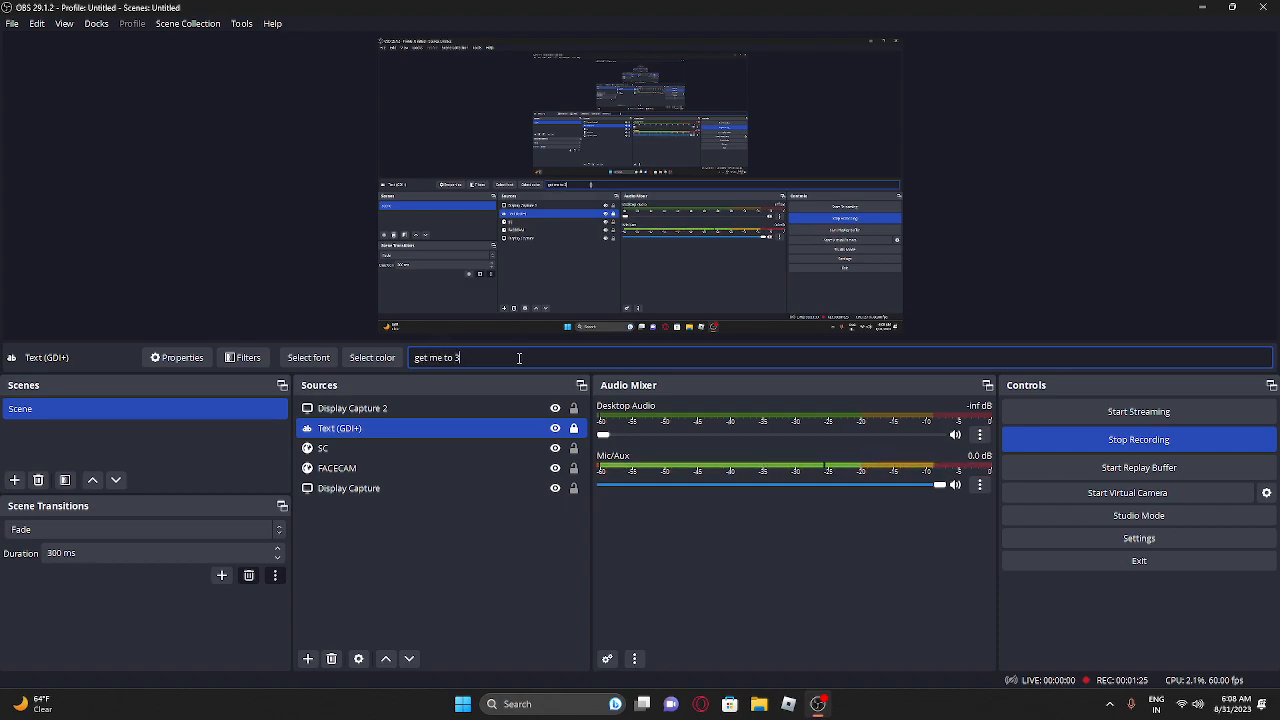
{"action": "type", "text": "0 su"}
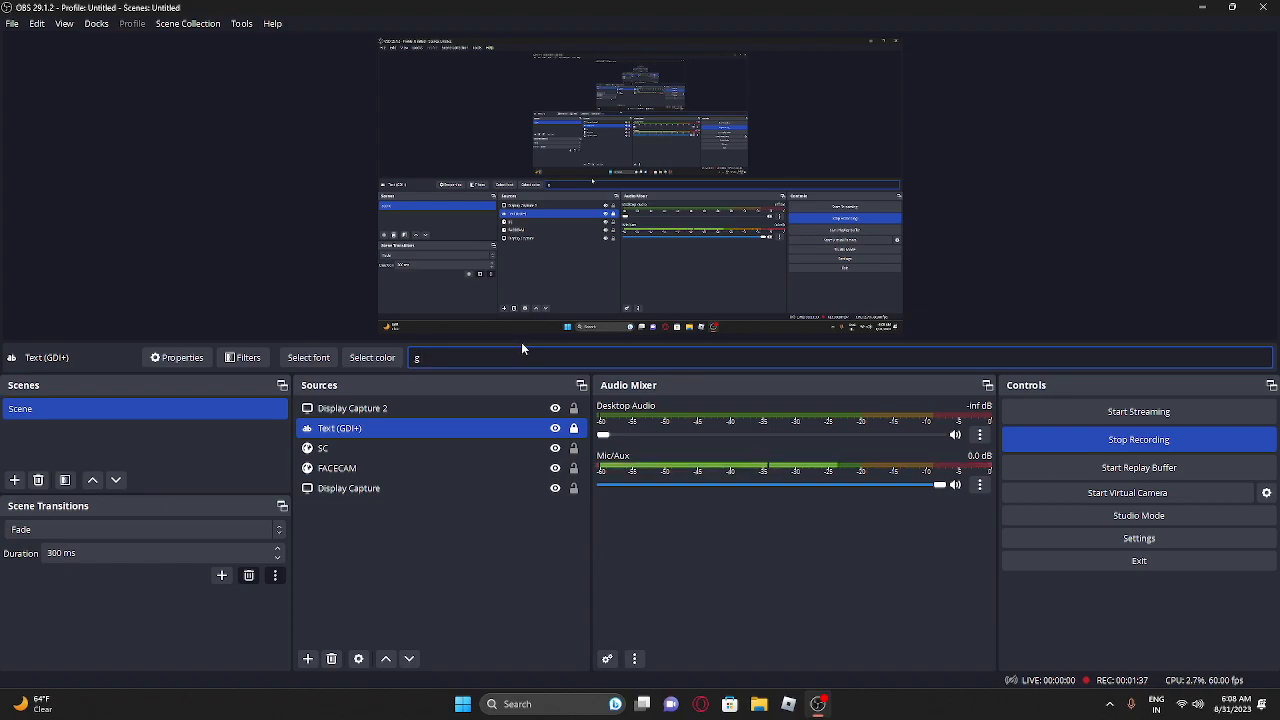
- Continue typing until the text source reads 'get me to 50 subs'
{"action": "type", "text": "et m"}
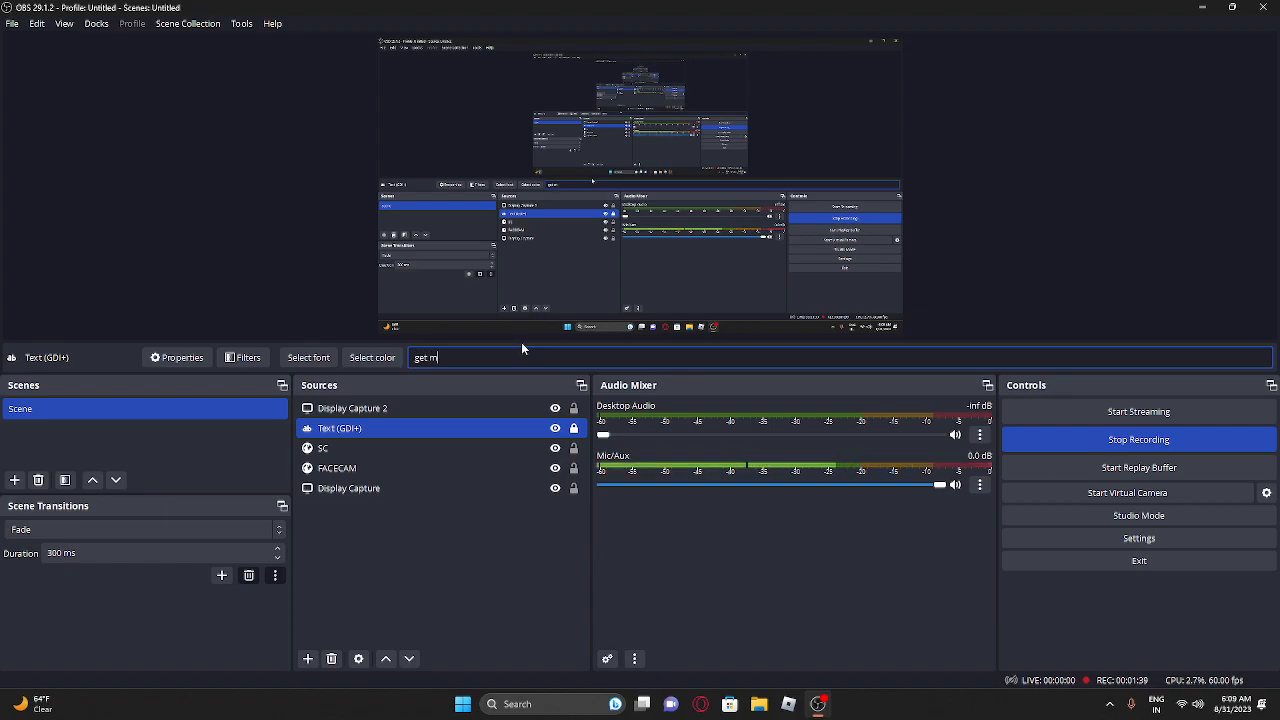
{"action": "type", "text": "e to"}
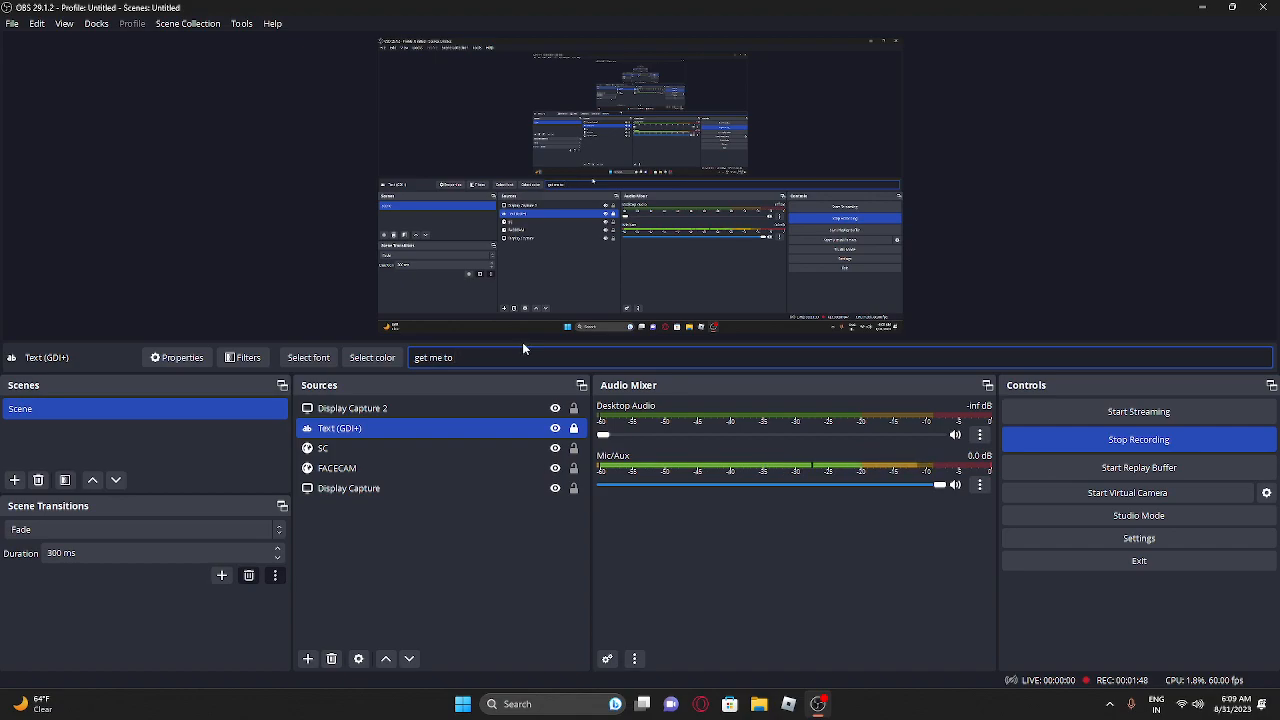
{"action": "type", "text": "50 s"}
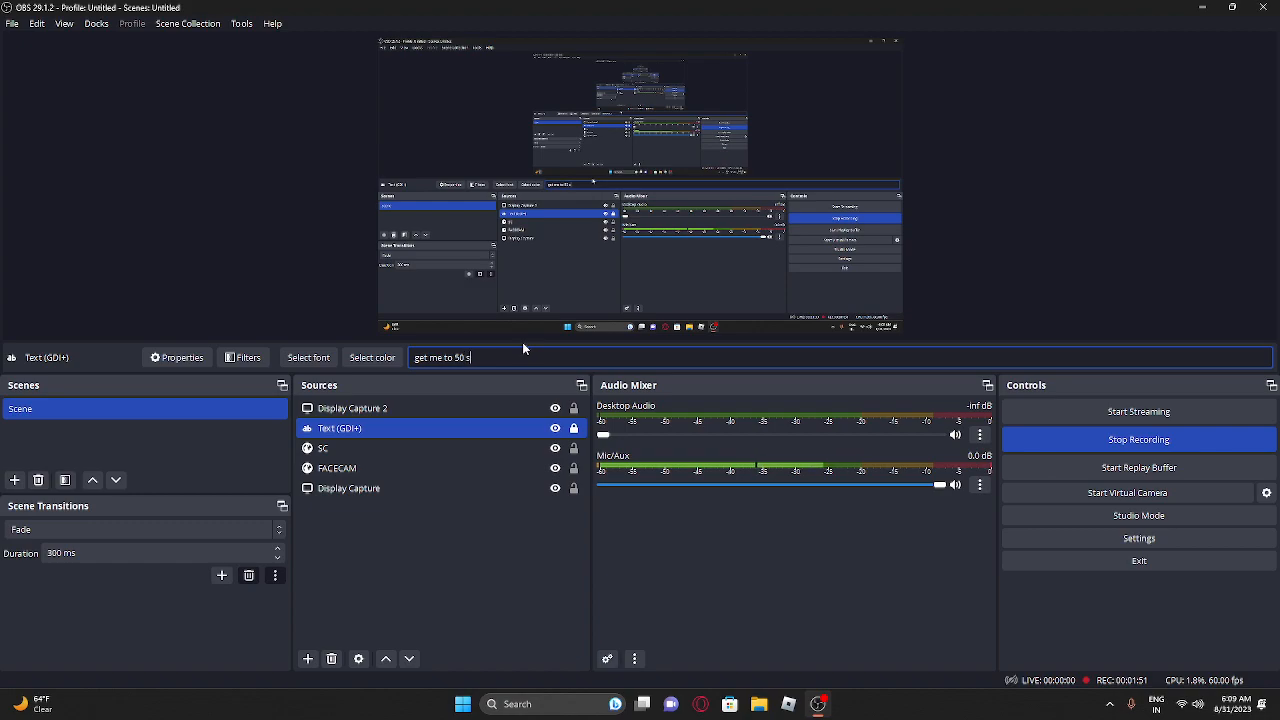
{"action": "type", "text": "ubs"}
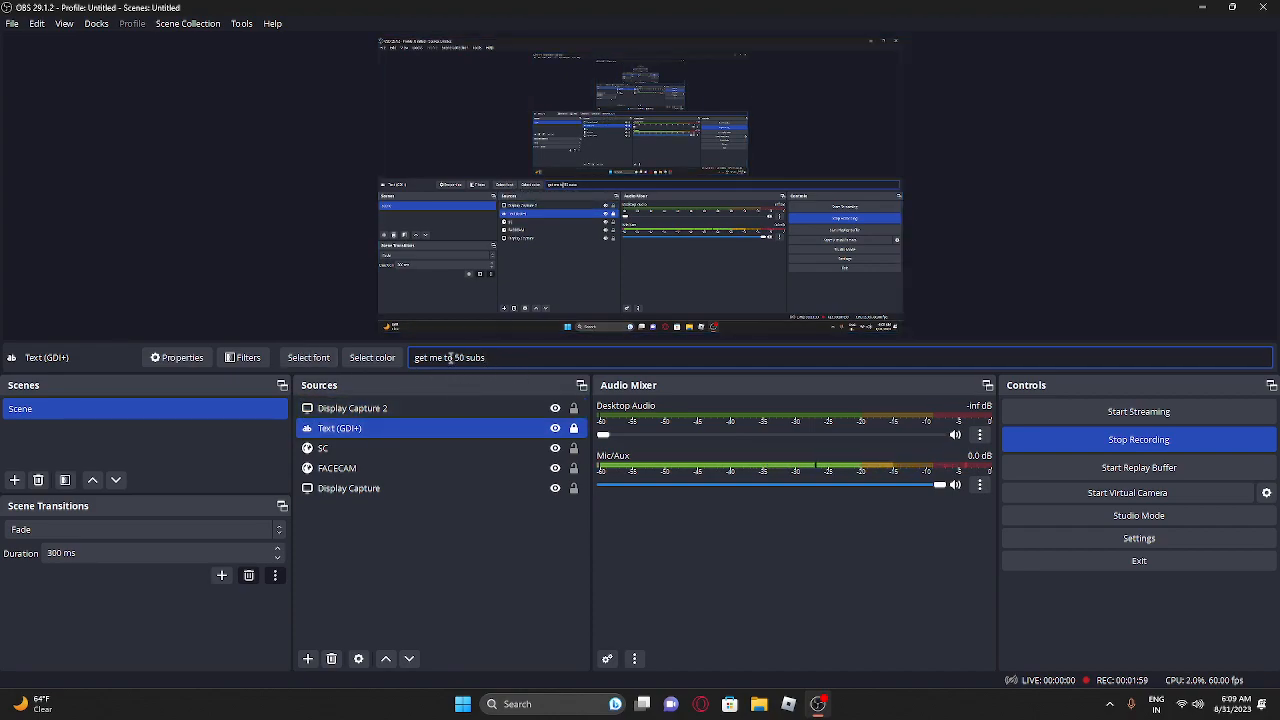
- Erase the 'get me to 50 subs' message, briefly retyping 30 and 50, leaving the text empty
{"action": "key", "text": "Backspace"}
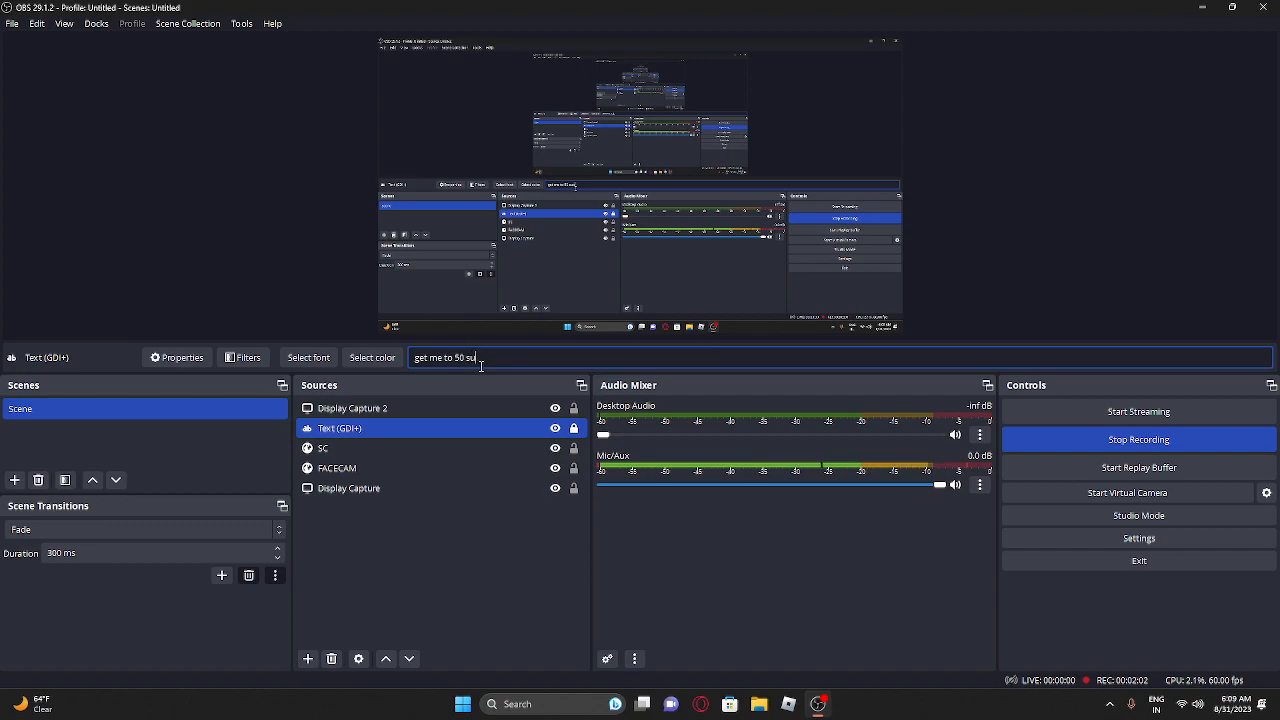
{"action": "type", "text": "3"}
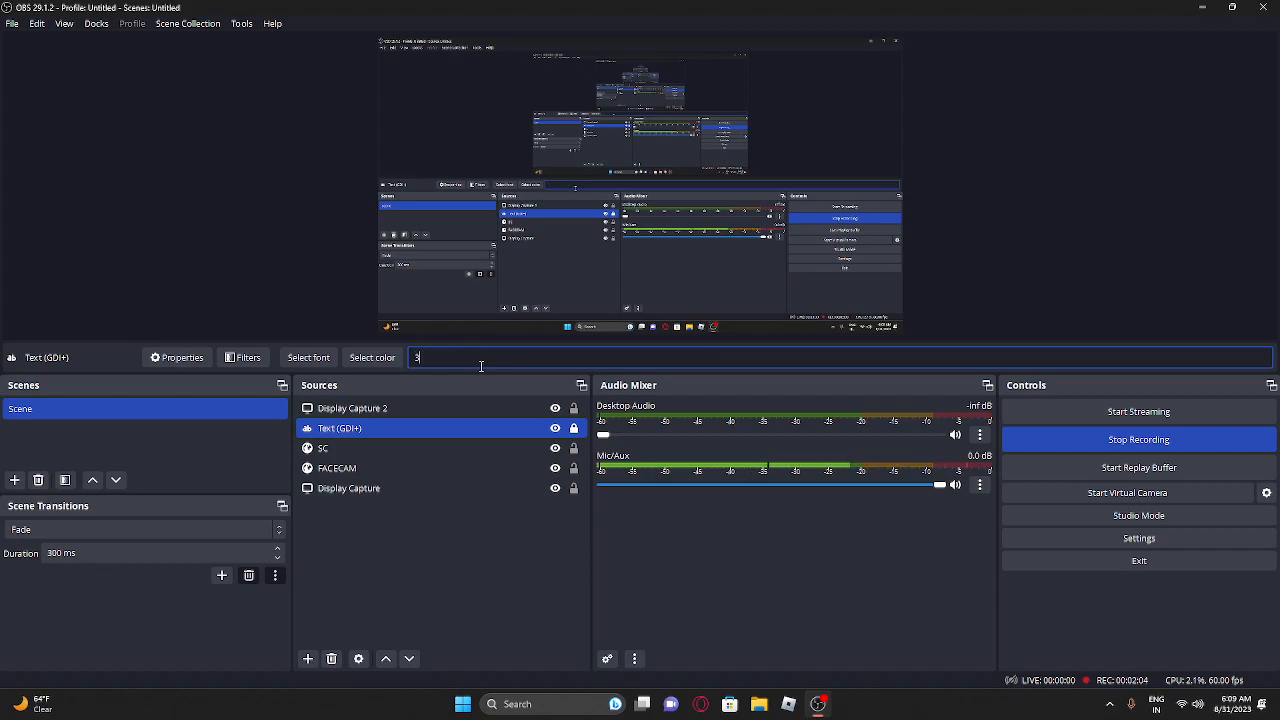
{"action": "type", "text": "0"}
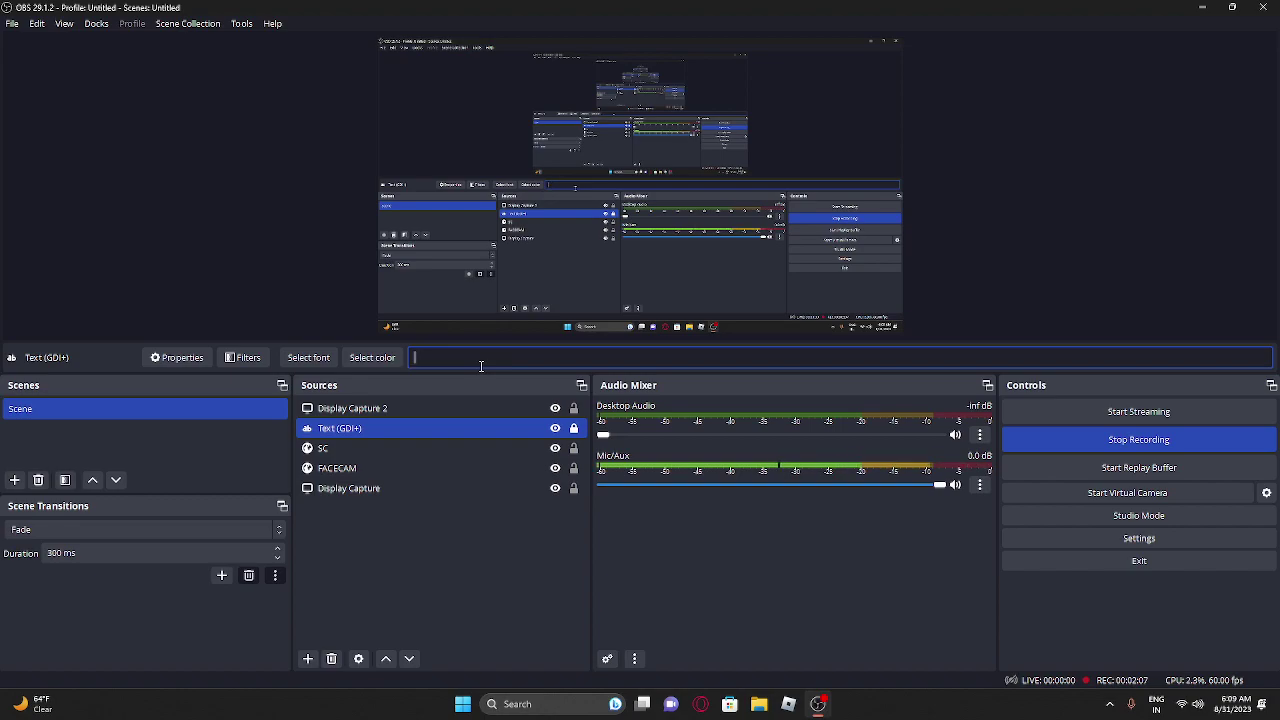
{"action": "type", "text": "50"}
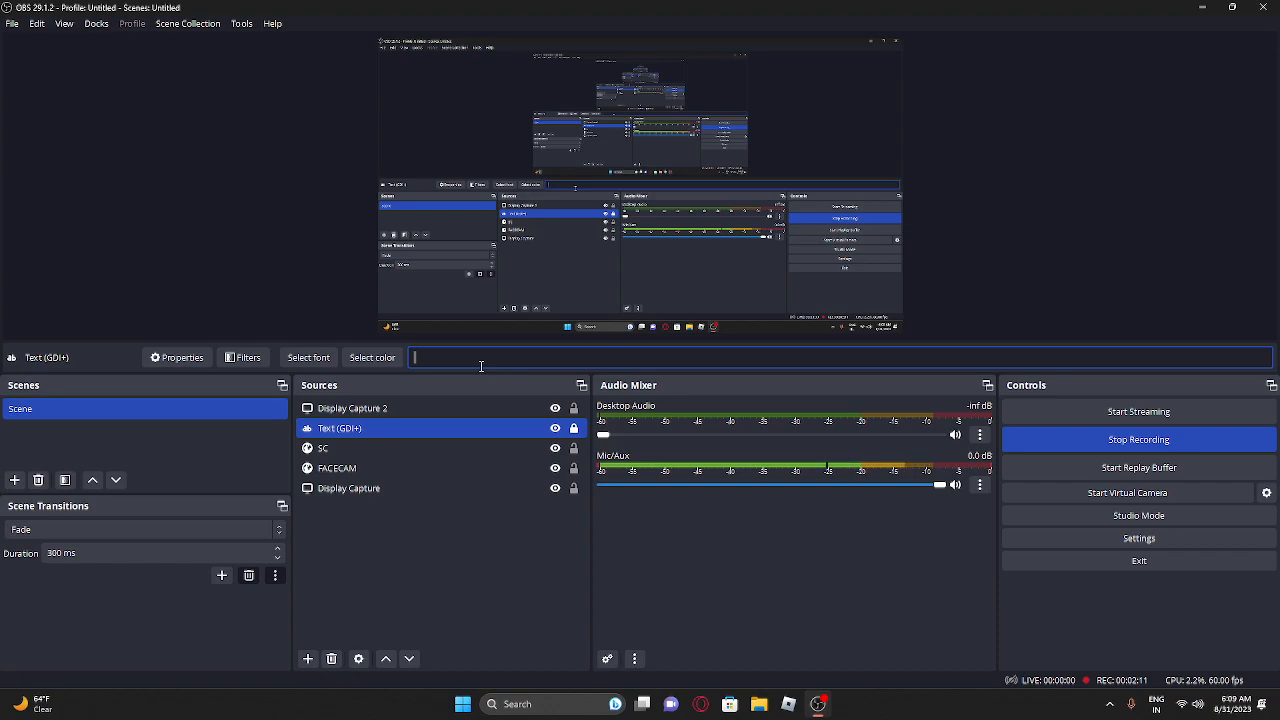
{"action": "type", "text": "3"}
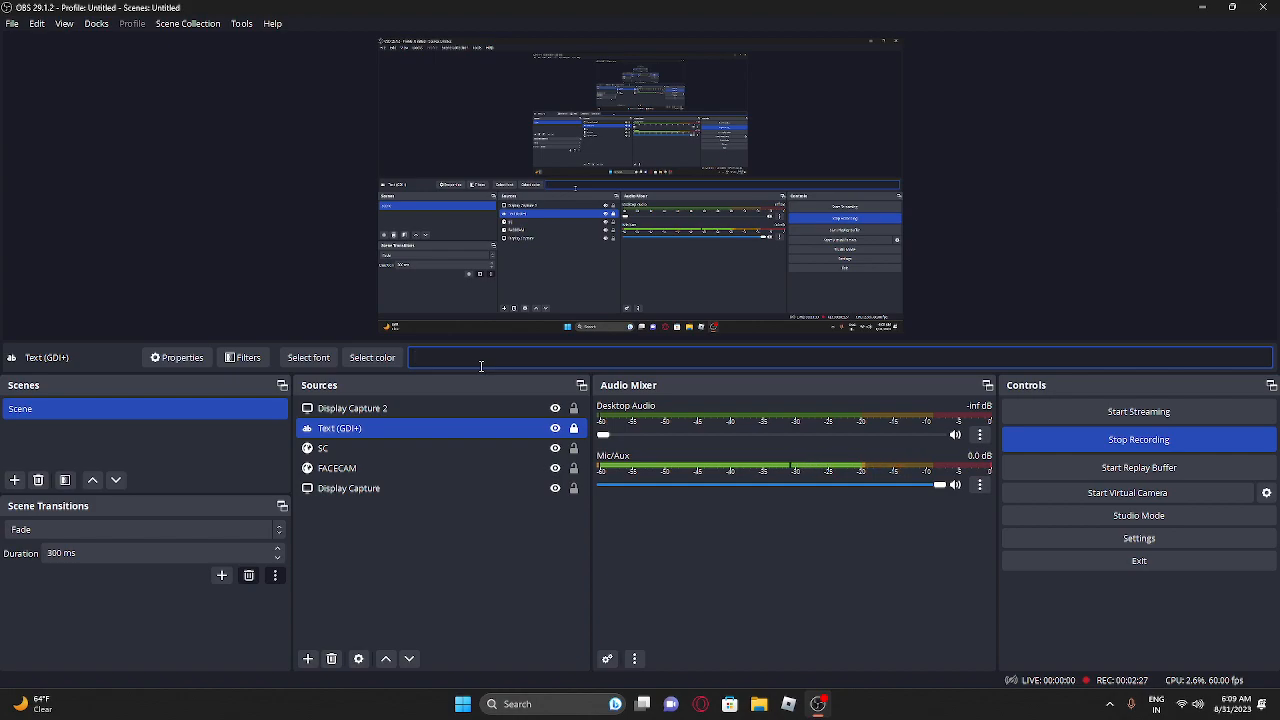
{"action": "type", "text": "lets m"}
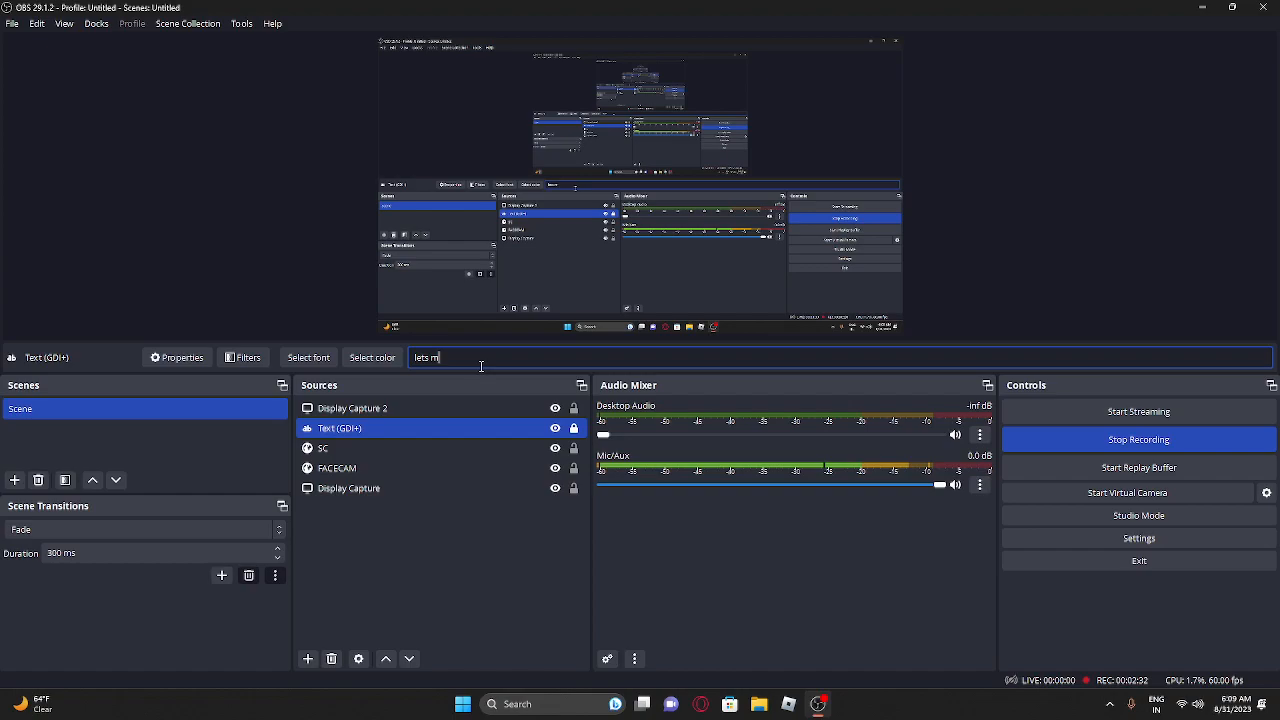
{"action": "key", "text": "BackSpace"}
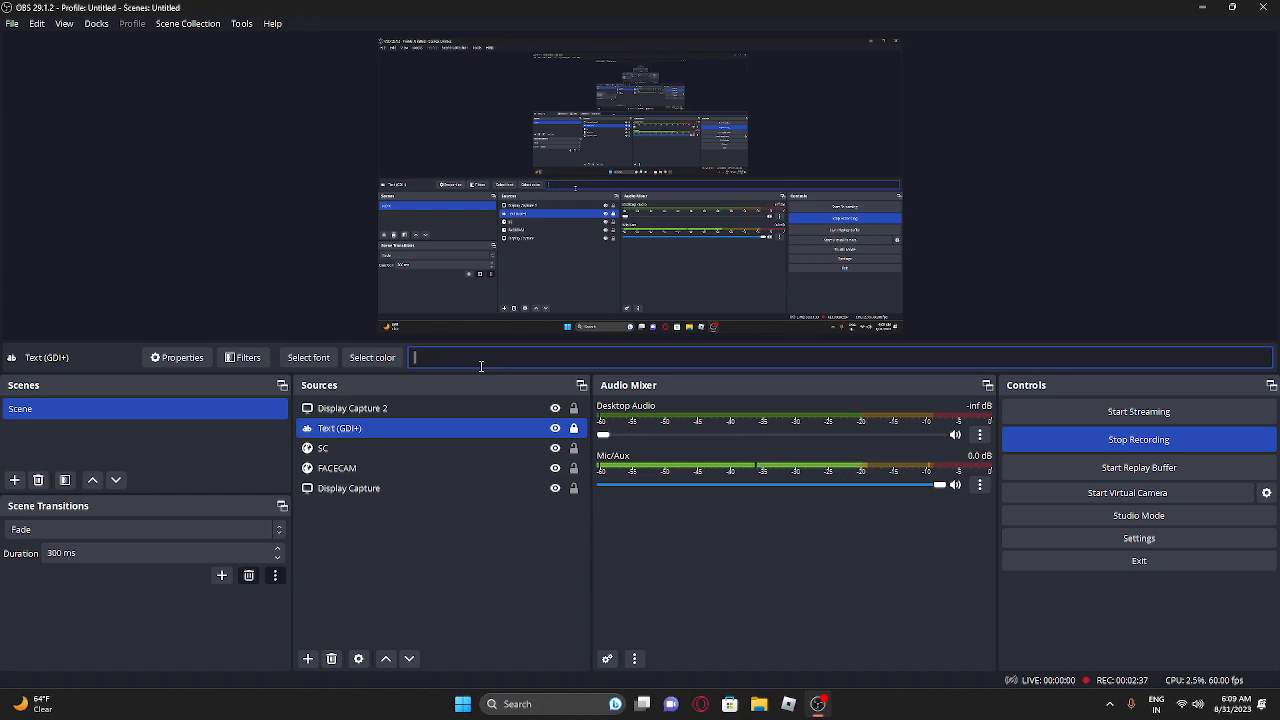
{"action": "type", "text": "s"}
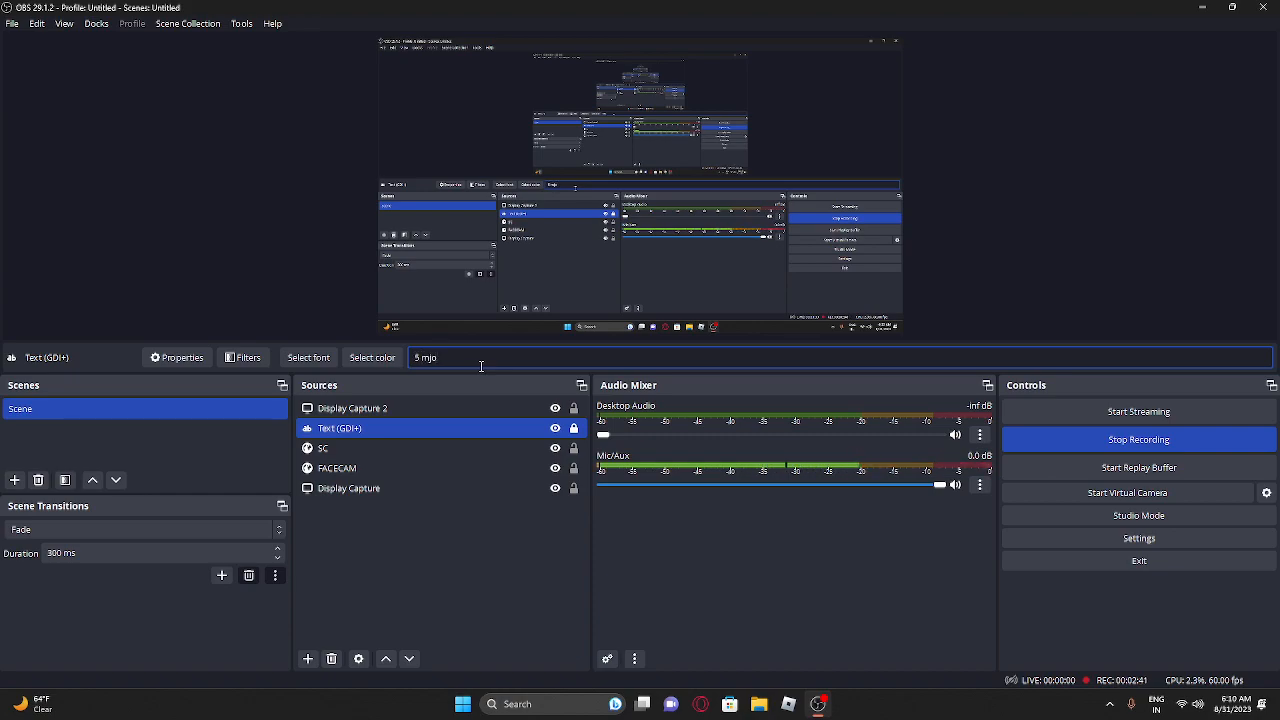
{"action": "key", "text": "Backspace"}
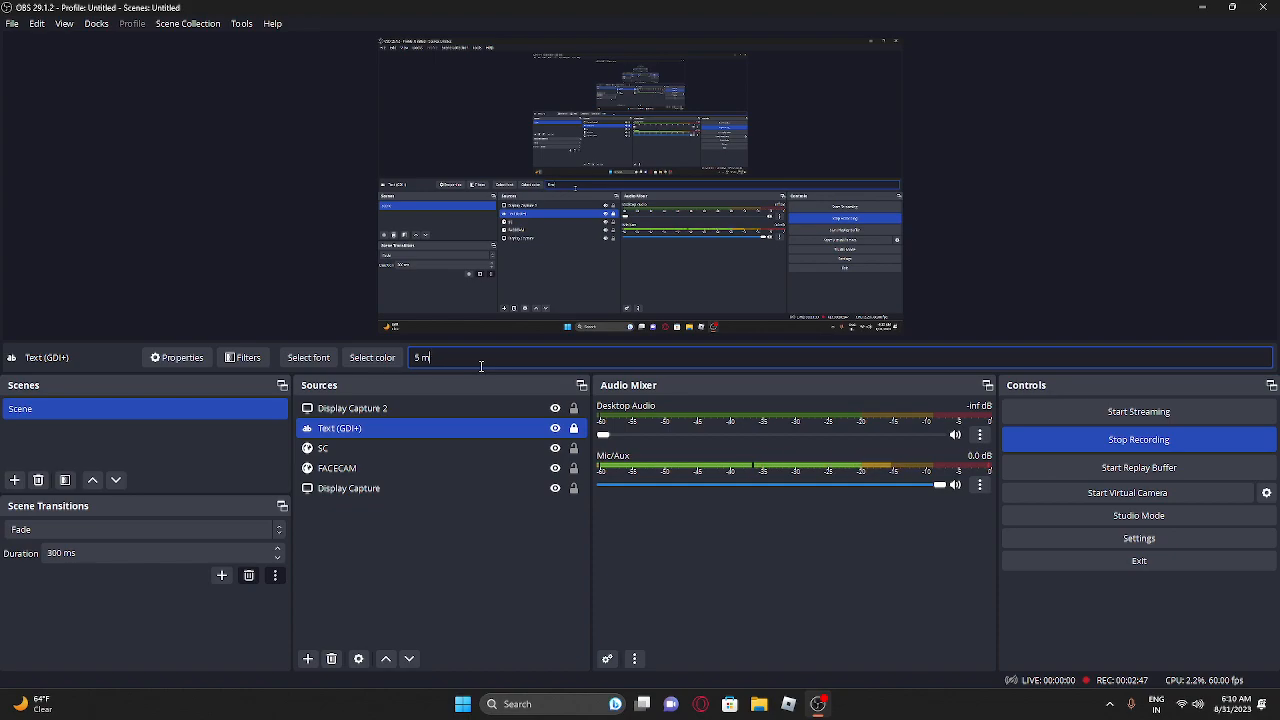
{"action": "type", "text": "p"}
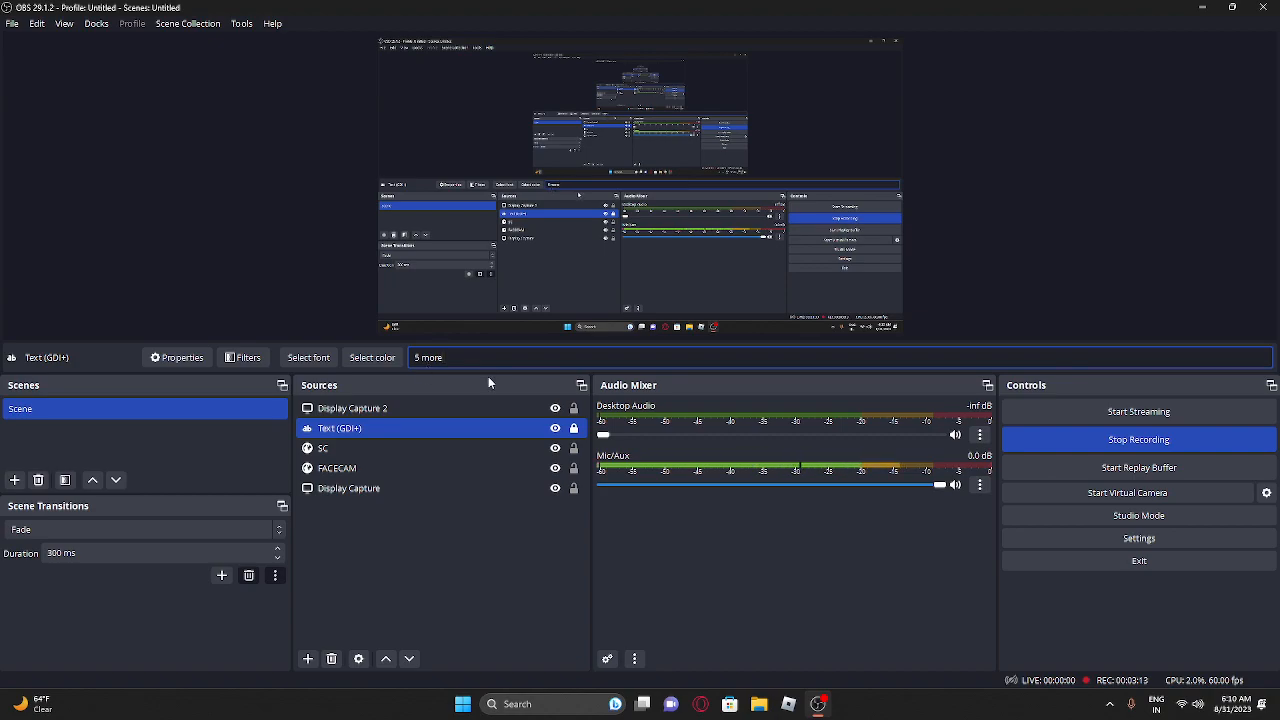
{"action": "mouse_move", "coordinate": [996, 13]}
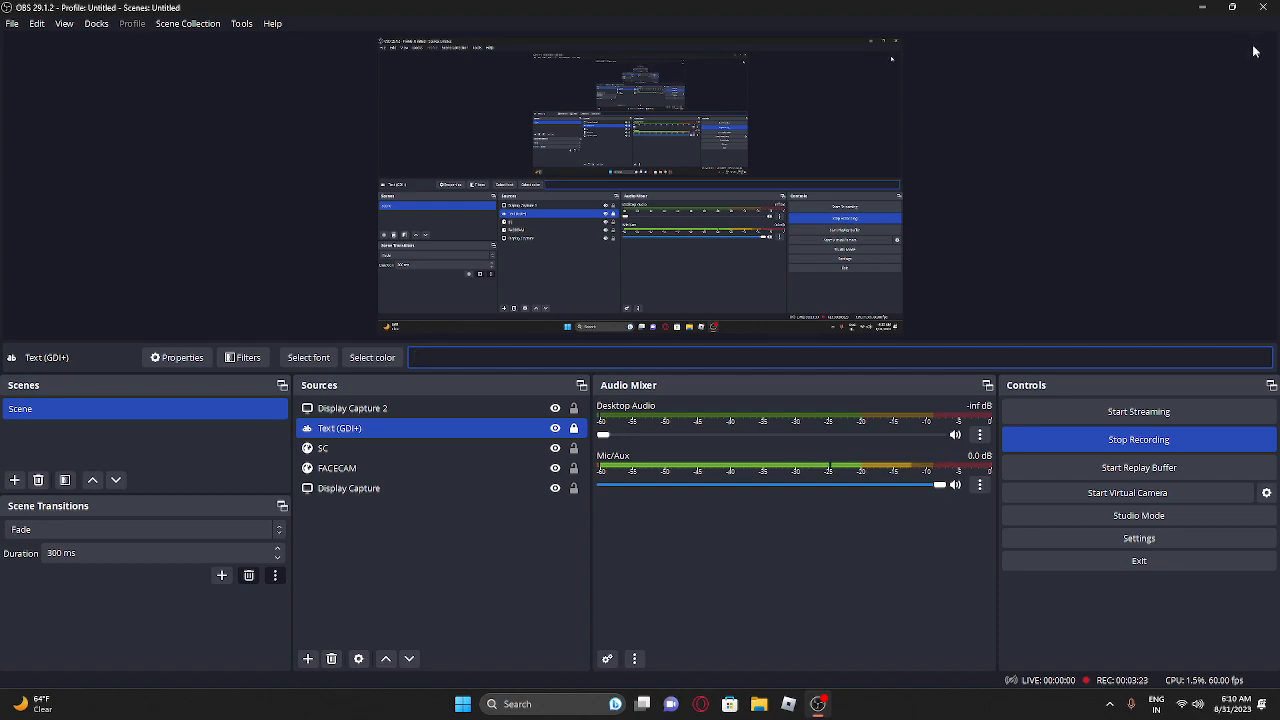
{"action": "type", "text": "25 mo"}
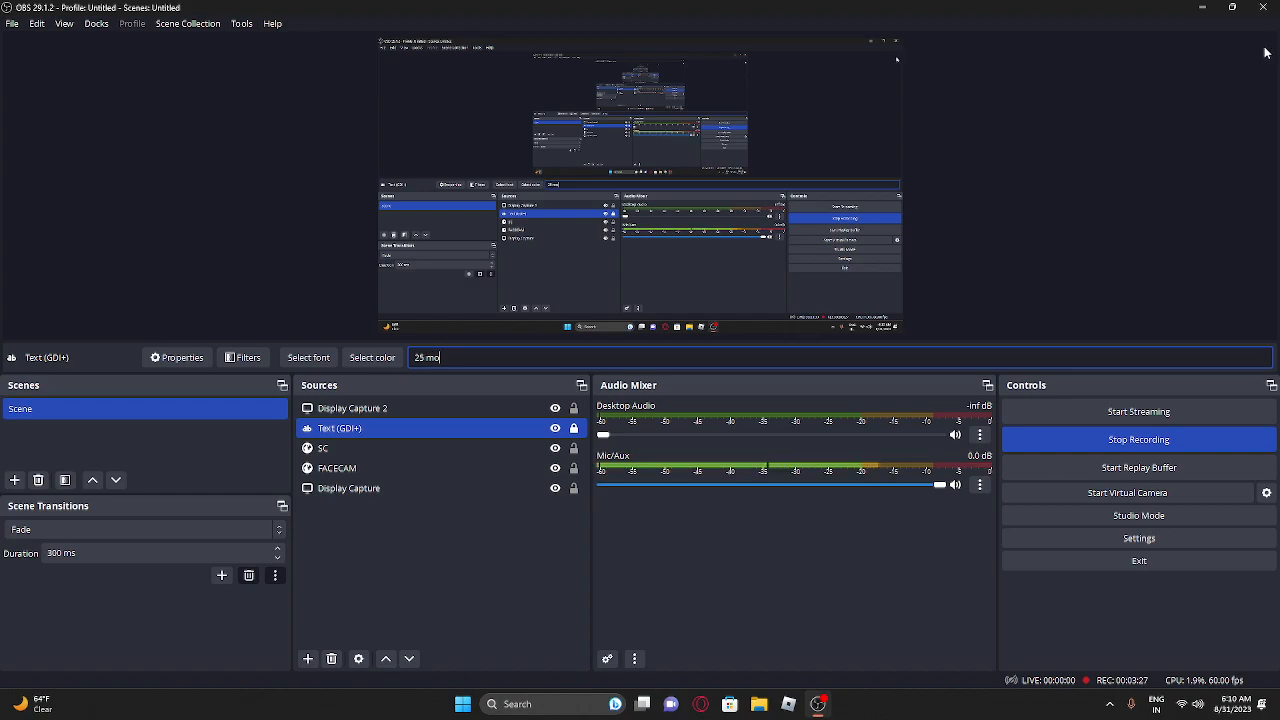
{"action": "type", "text": "re"}
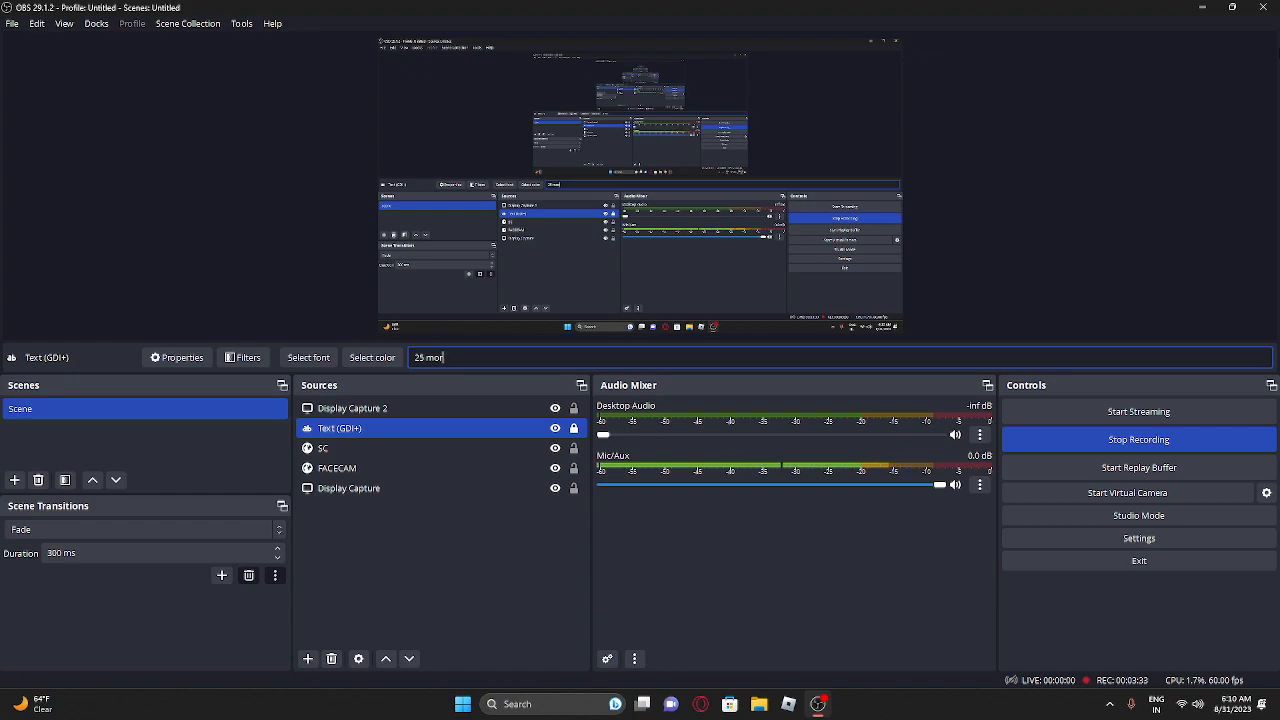
{"action": "key", "text": "ctrl+a"}
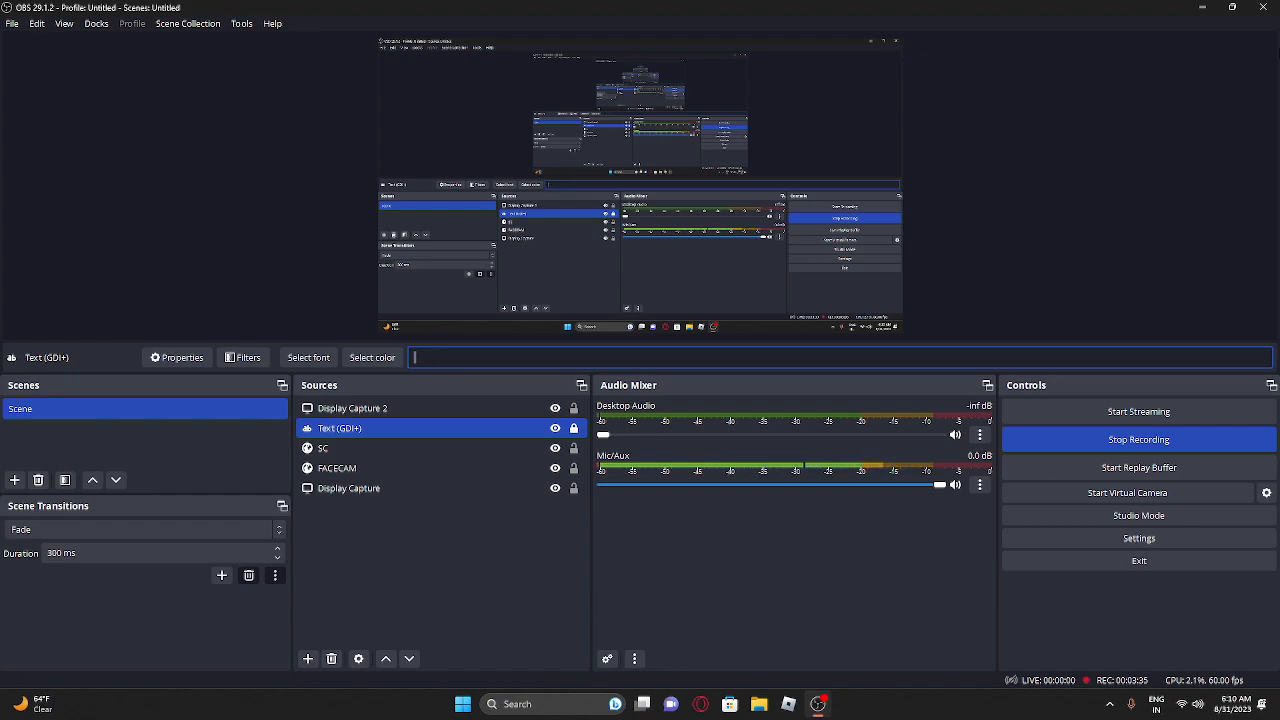